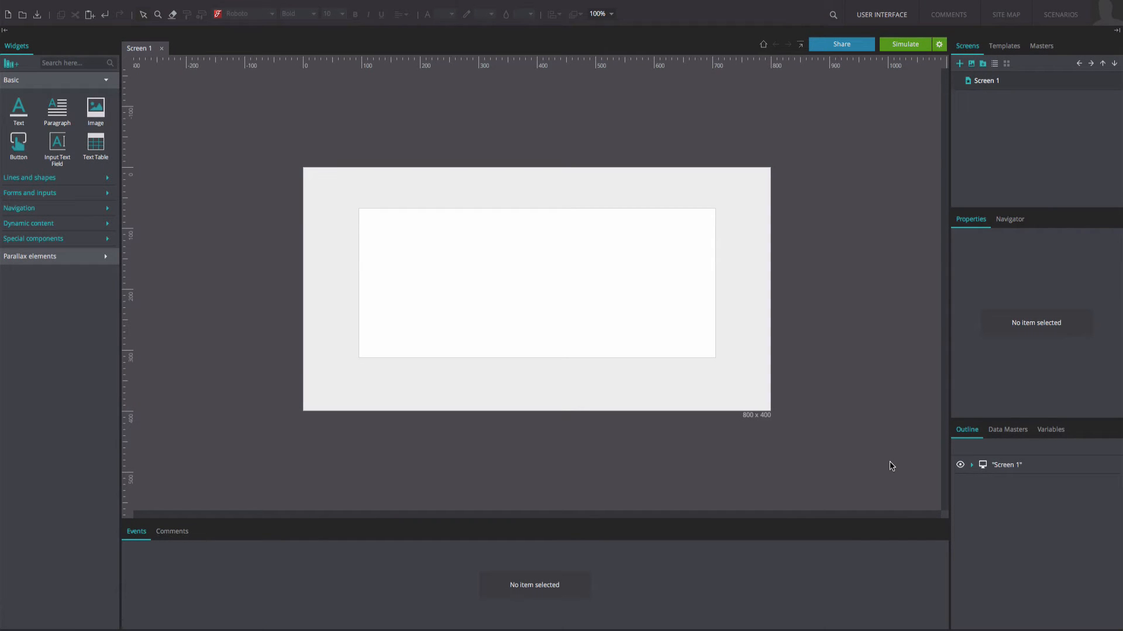
mouse_move(841, 463)
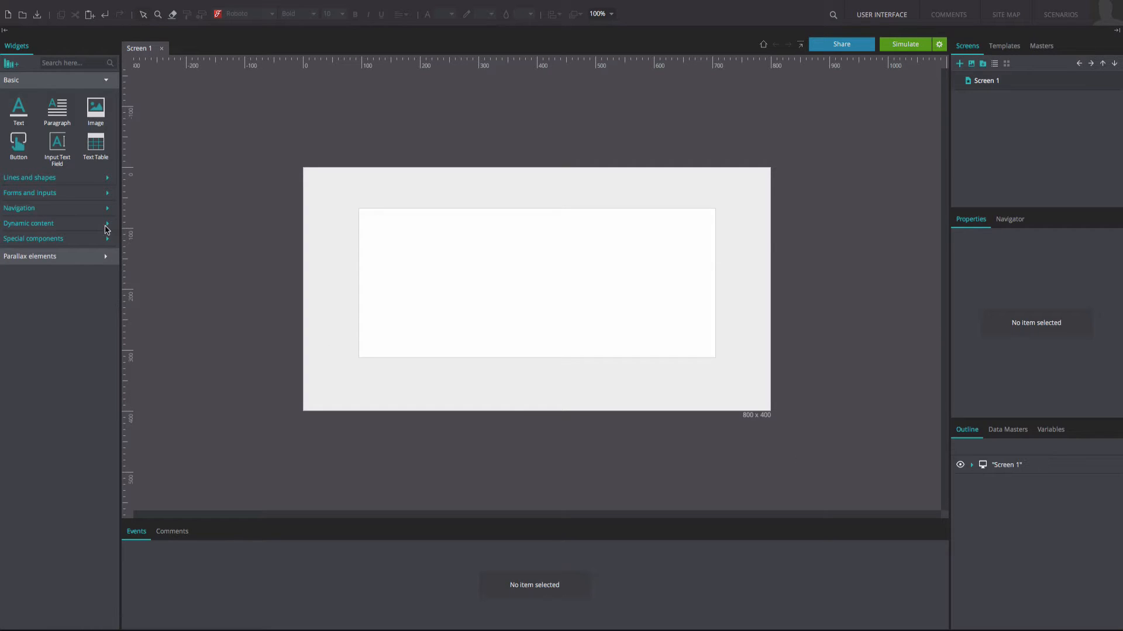
Step: Place a Rectangle from Lines and shapes on the canvas as a long thin horizontal bar
left_click(29, 178)
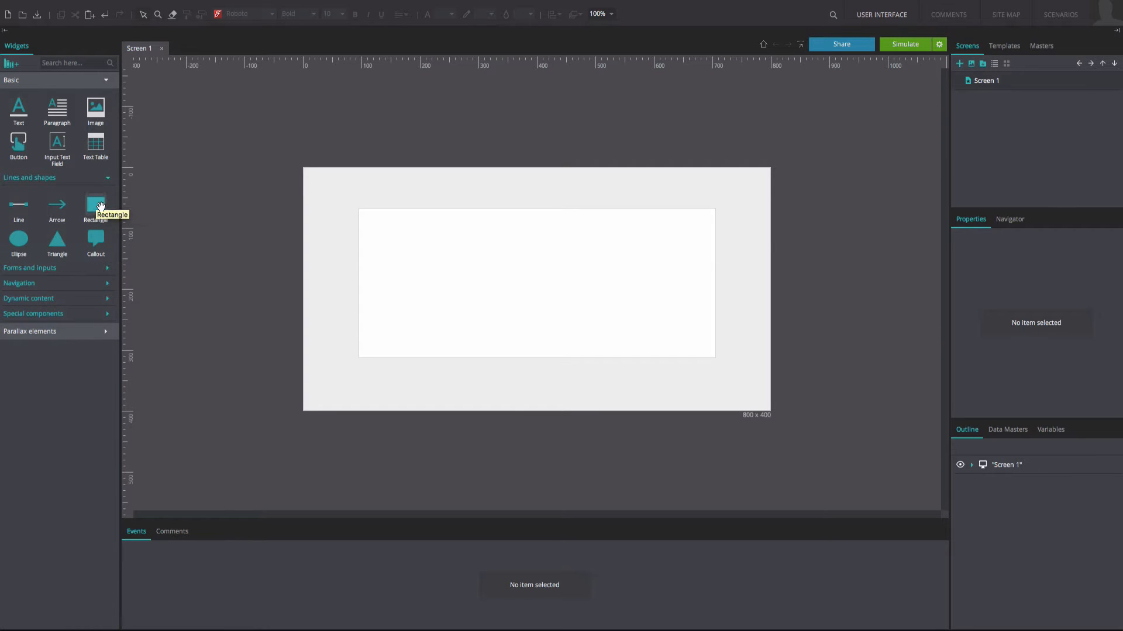
left_click_drag(366, 253, 492, 314)
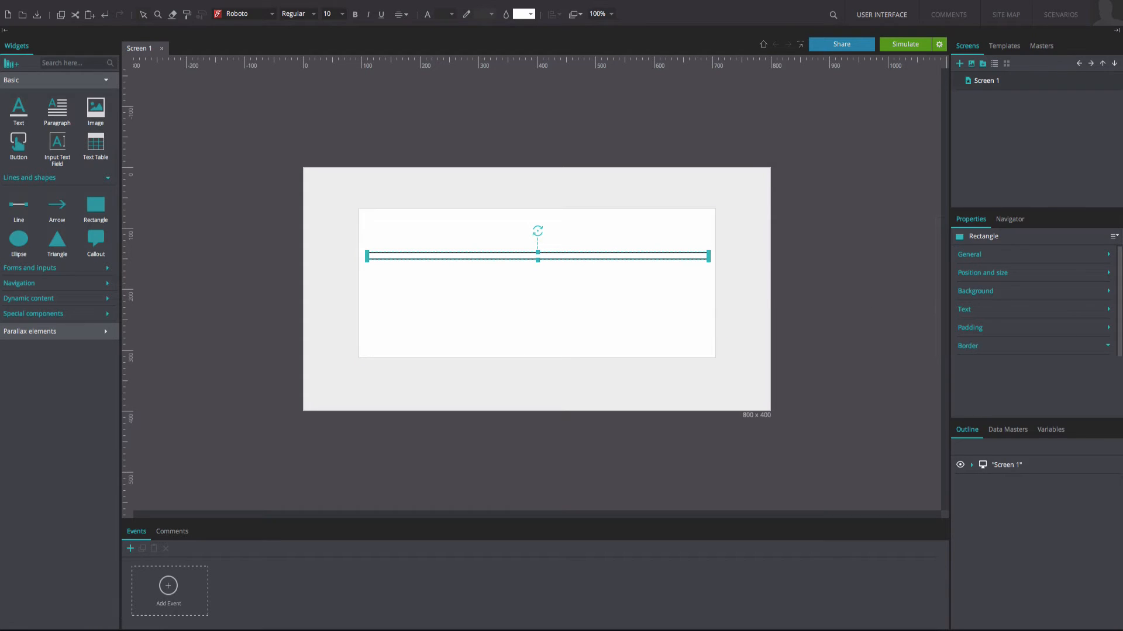
left_click(975, 291)
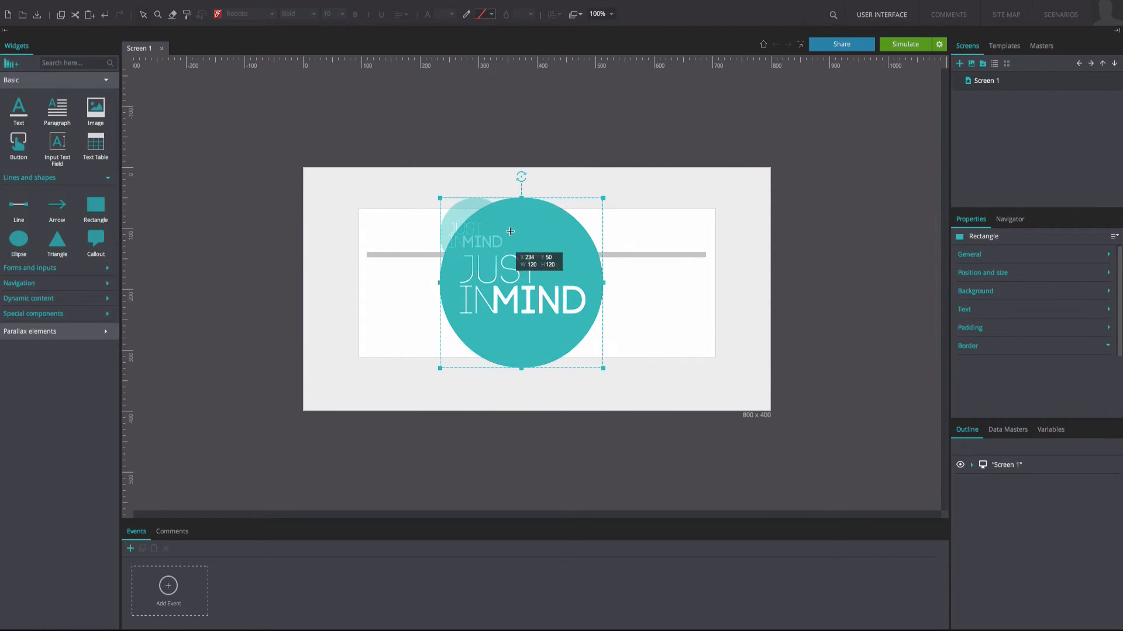
Step: Place the teal Just in Mind logo over the bar at its left end, vertically centred
left_click_drag(521, 280, 398, 257)
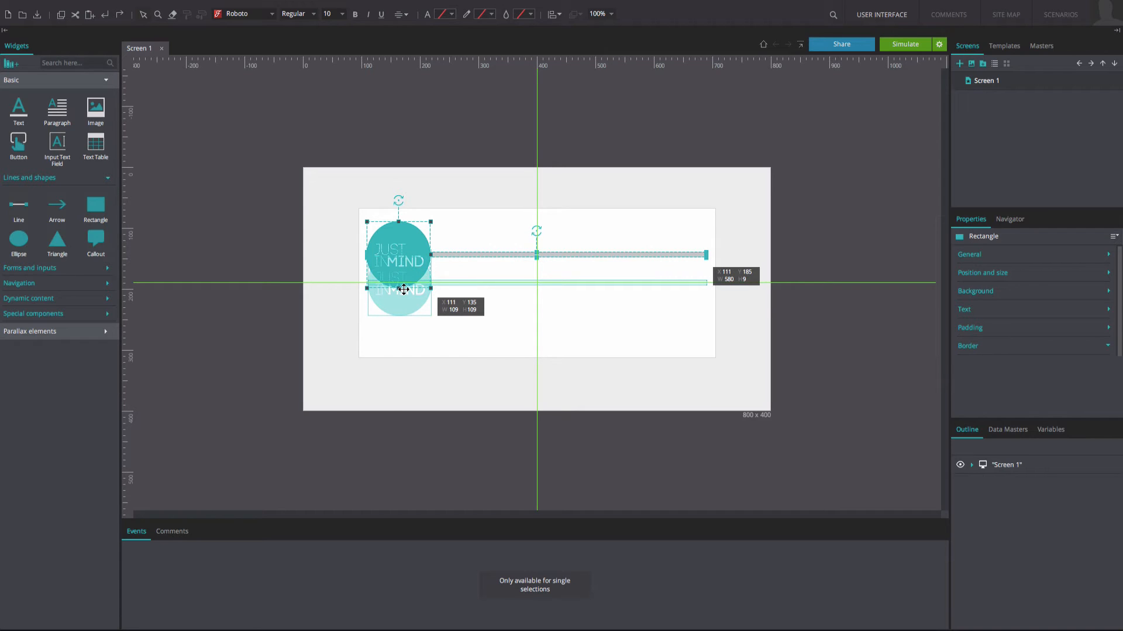
Step: Wrap the logo and bar in a single container and select the logo inside it
right_click(471, 292)
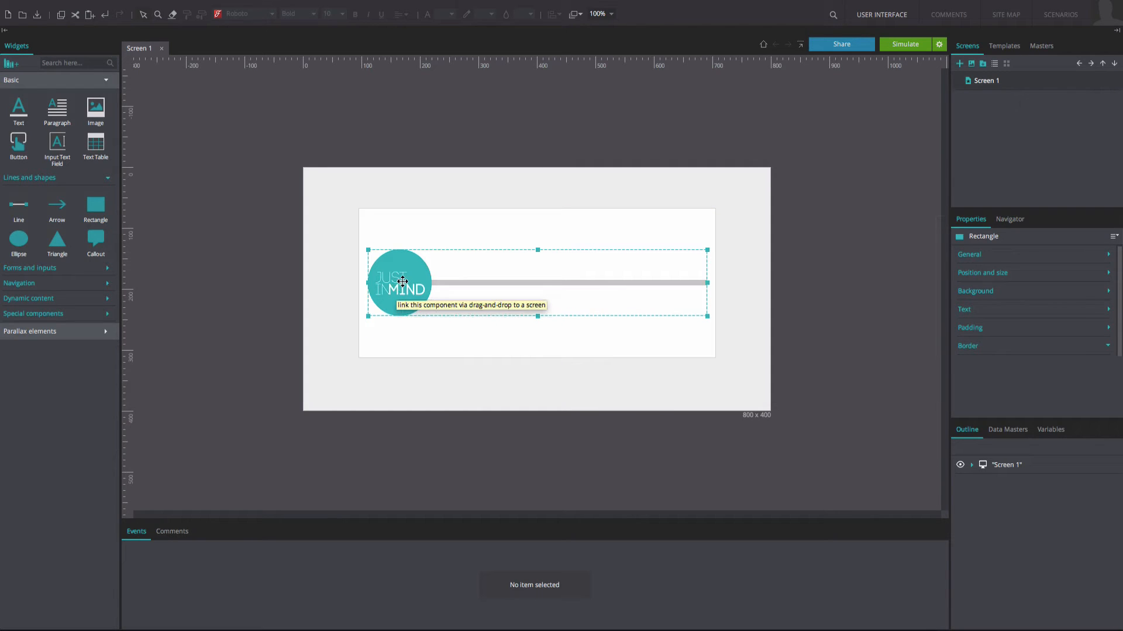
left_click(400, 282)
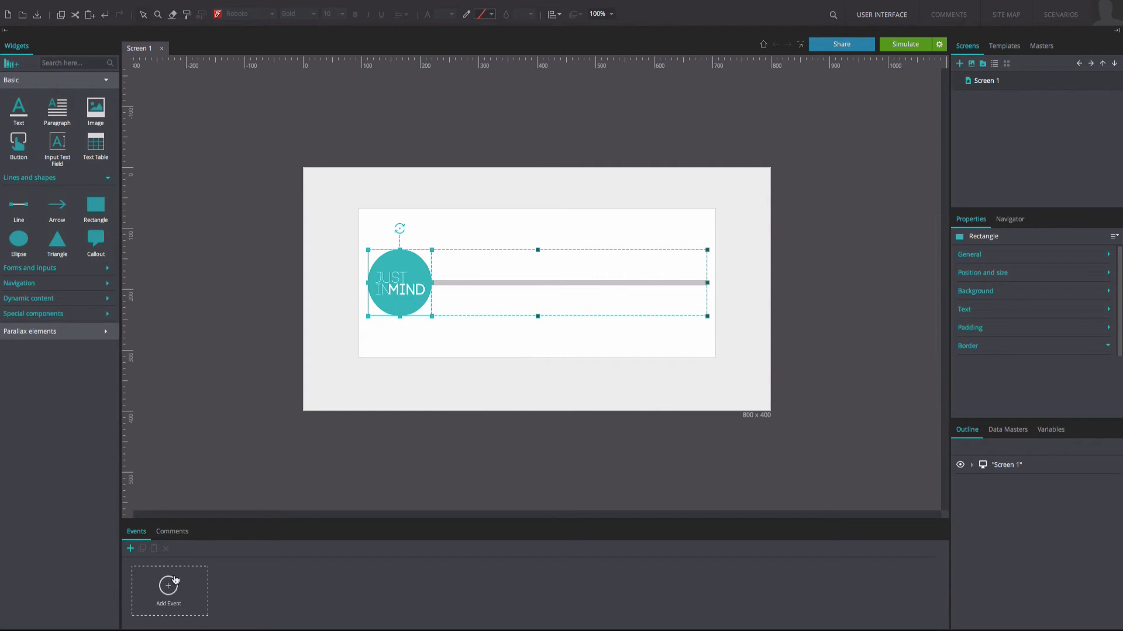
Step: Add an On Drag > Move event: Left with cursor, Top current, constrained by parent container
left_click(168, 591)
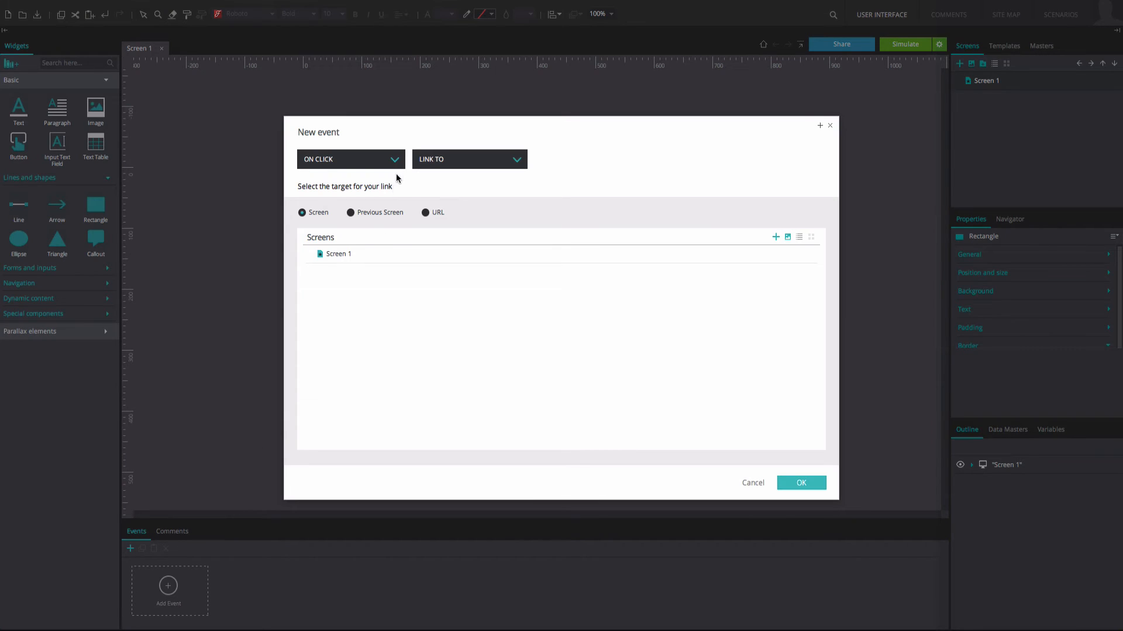
left_click(350, 159)
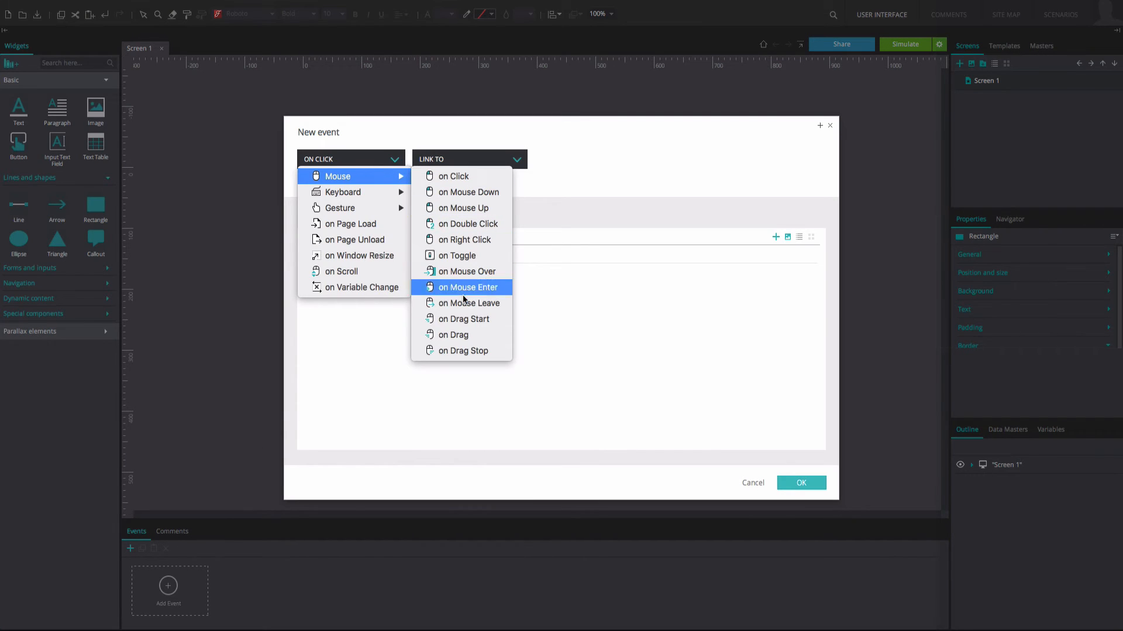
left_click(455, 334)
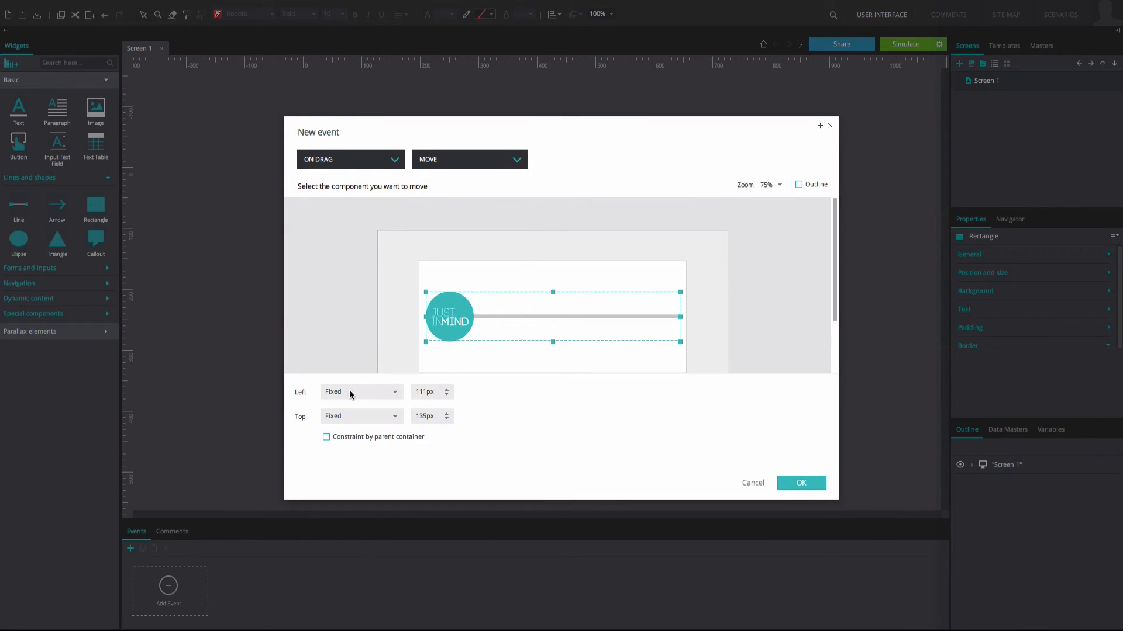
left_click(362, 392)
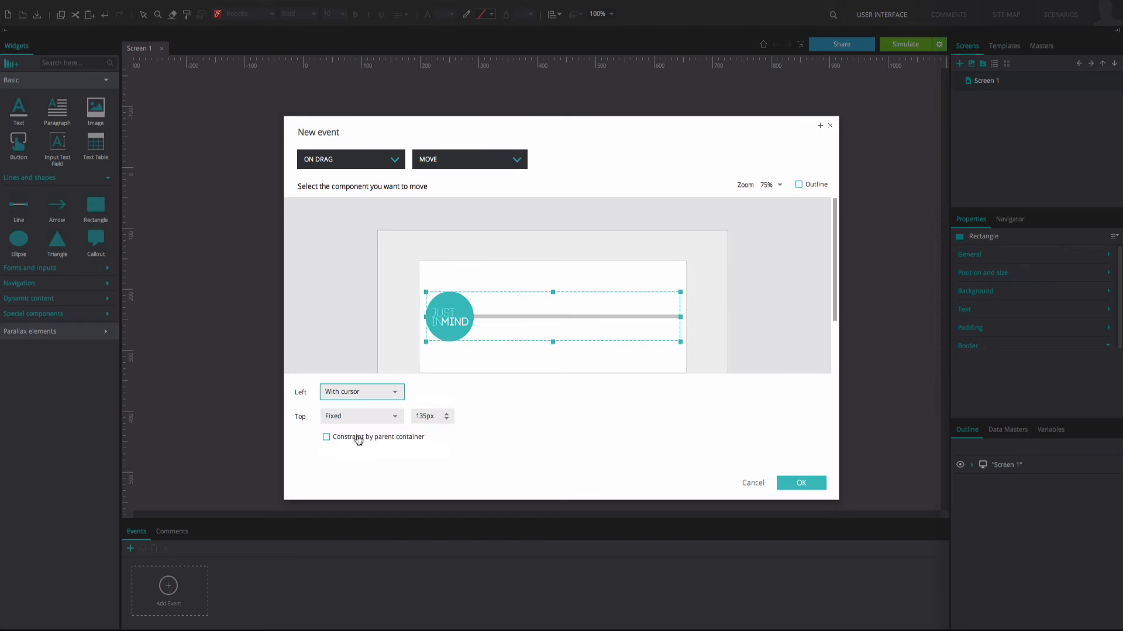
left_click(361, 416)
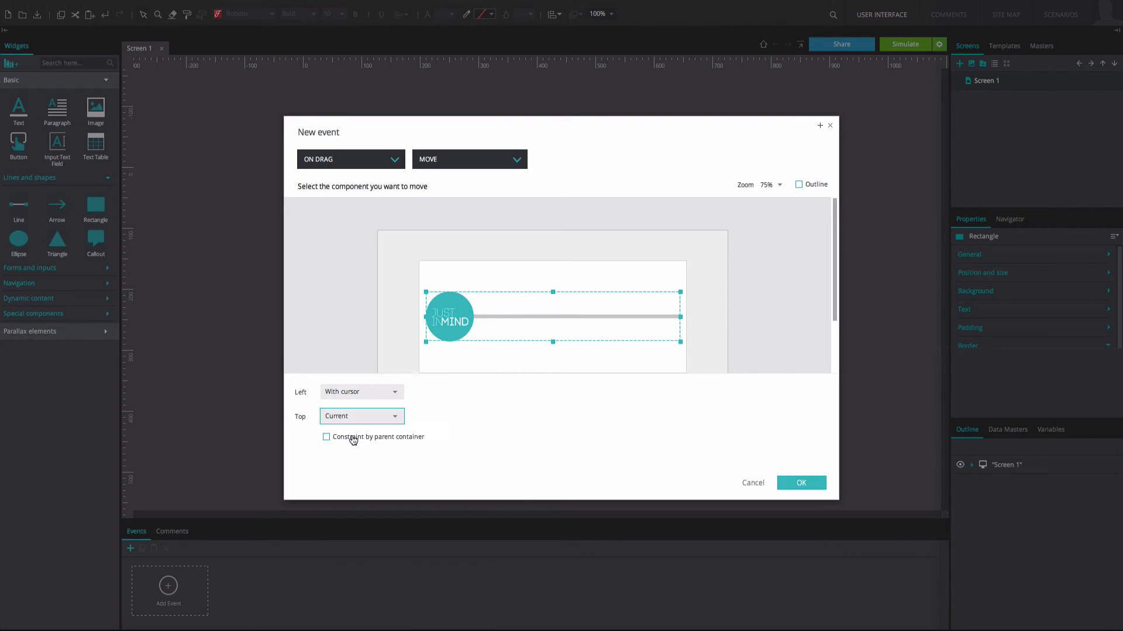
left_click(326, 436)
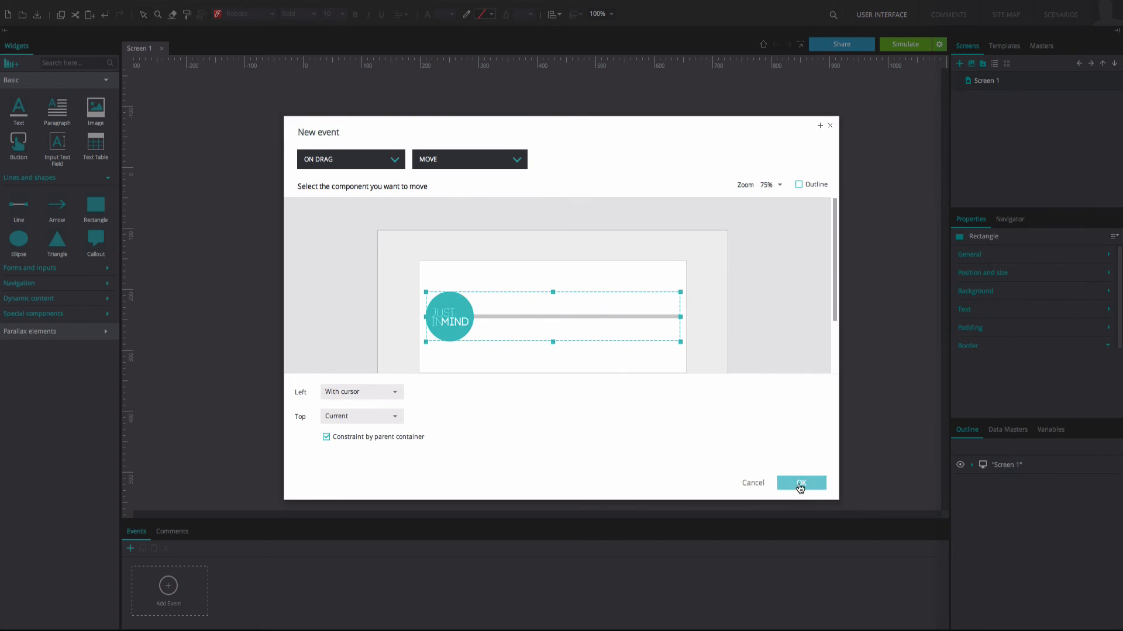
left_click(799, 483)
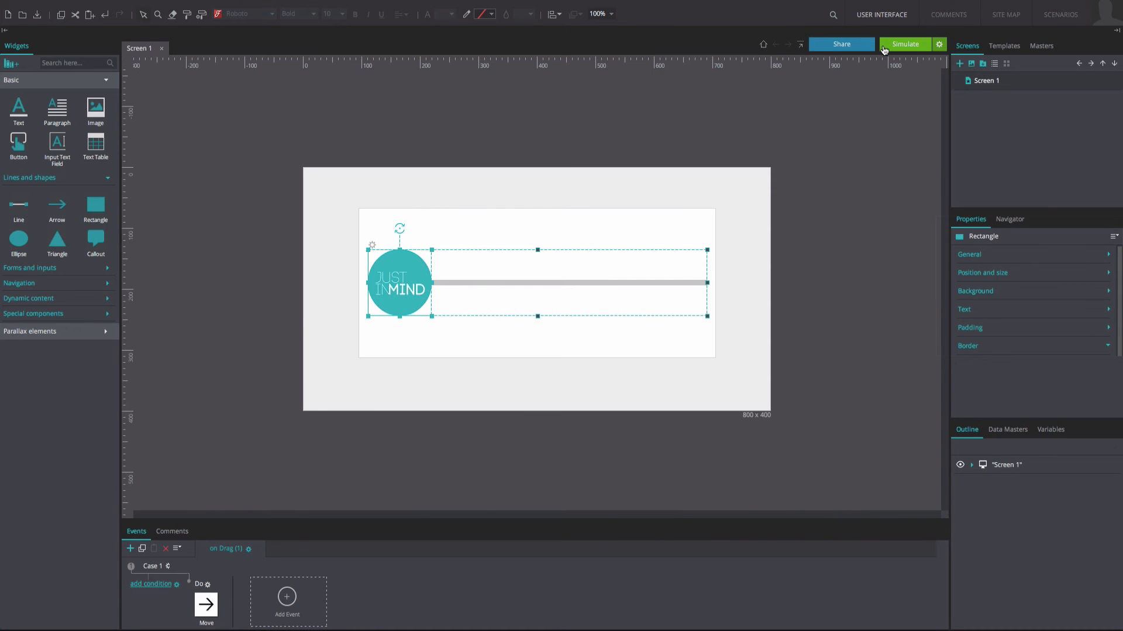
Step: Run the simulation and slide the logo from the left end to the middle of the bar
left_click(904, 43)
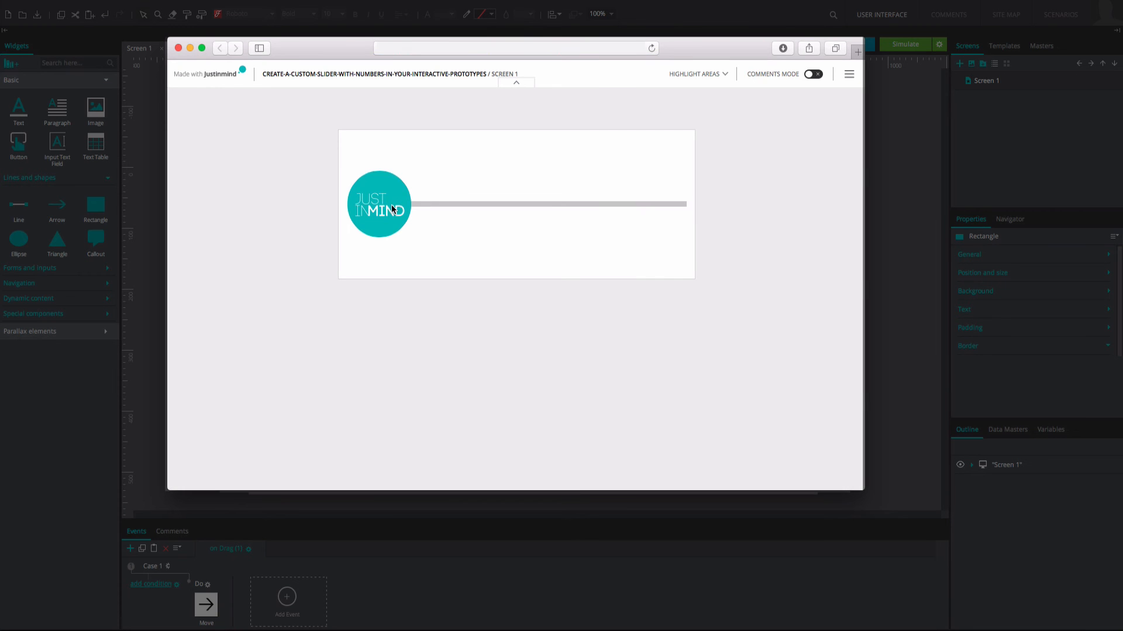
left_click_drag(378, 203, 440, 203)
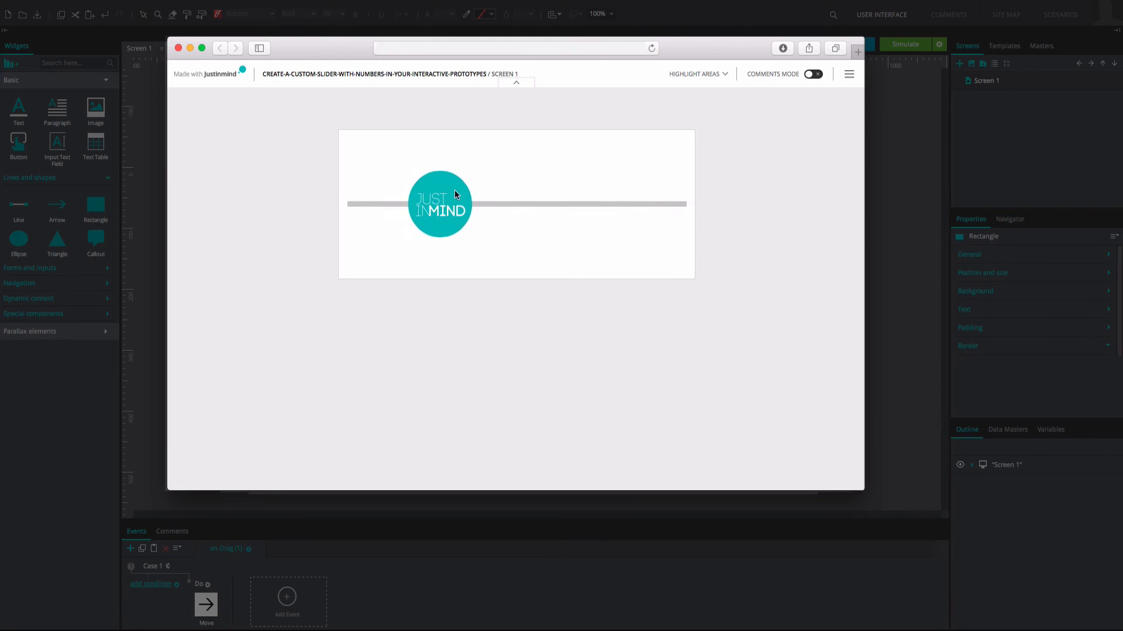
left_click_drag(441, 203, 493, 203)
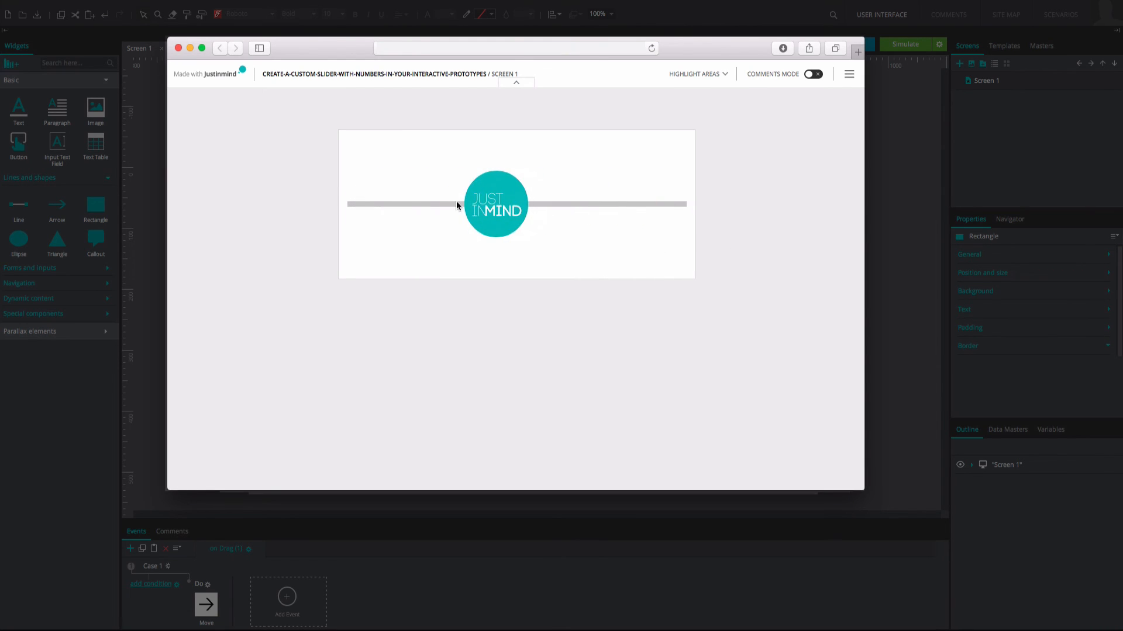